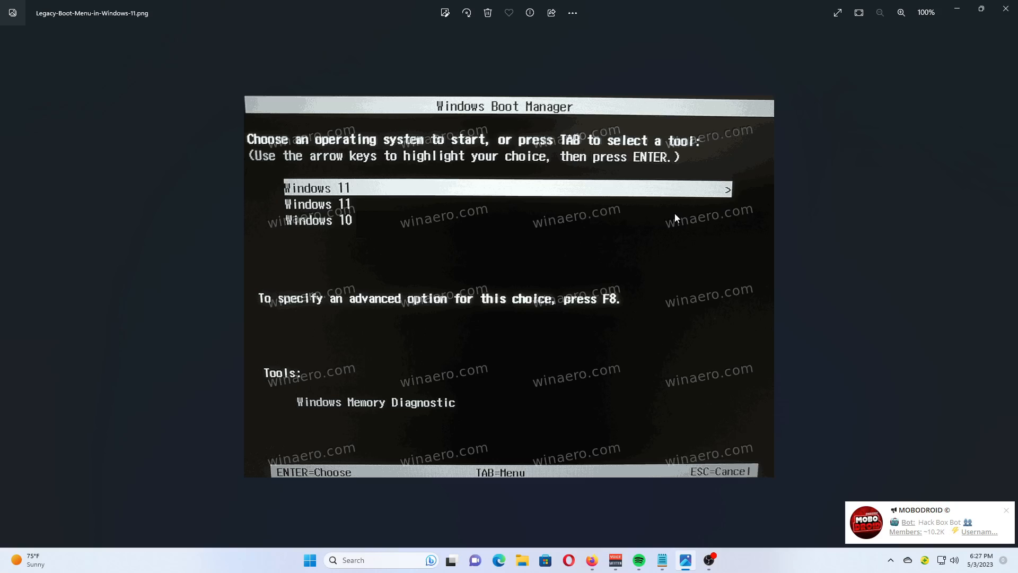
{"action": "mouse_move", "coordinate": [687, 545]}
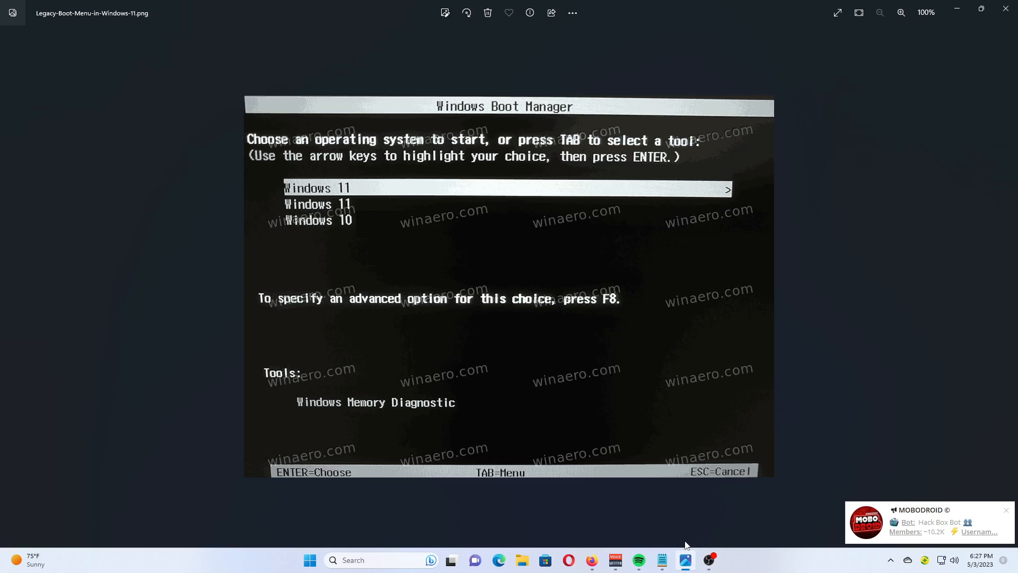
{"action": "mouse_move", "coordinate": [687, 532]}
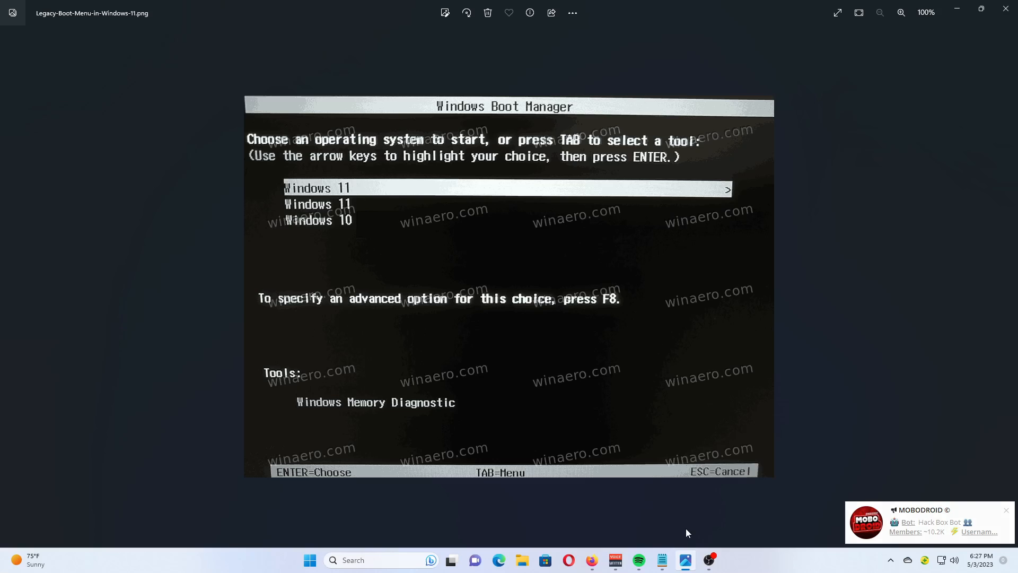
{"action": "mouse_move", "coordinate": [662, 560]}
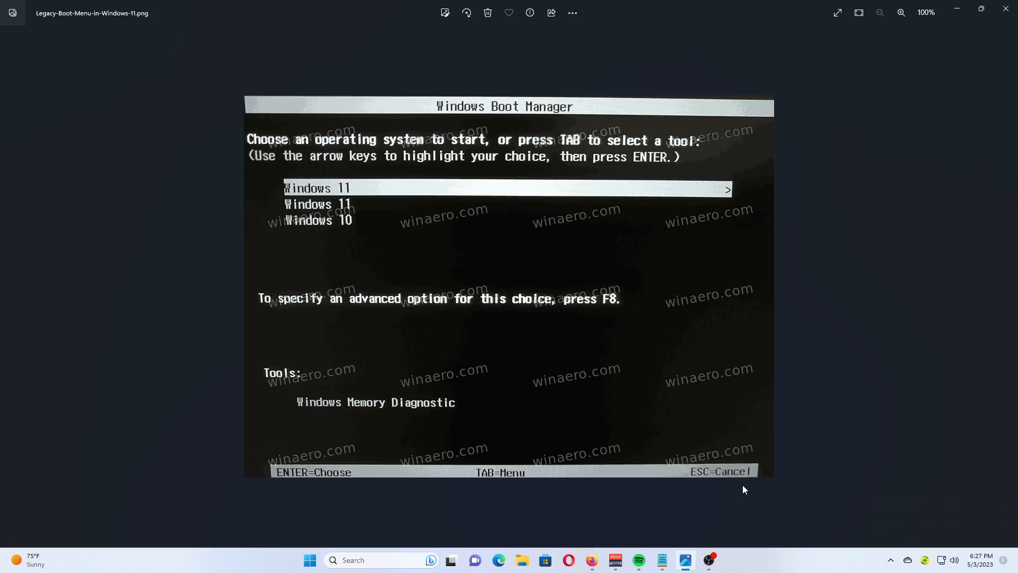
{"action": "mouse_move", "coordinate": [731, 516]}
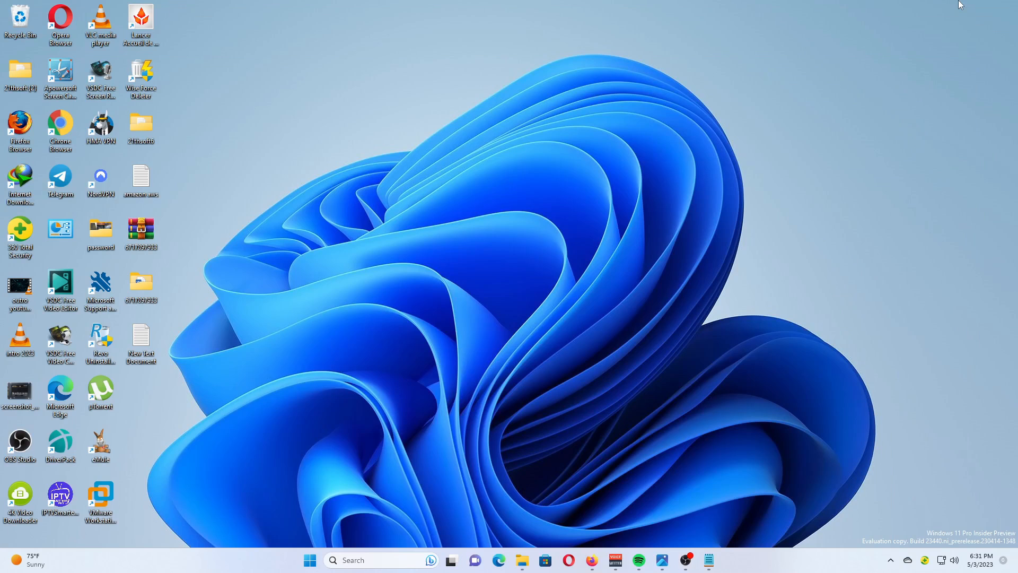
{"action": "mouse_move", "coordinate": [771, 202]}
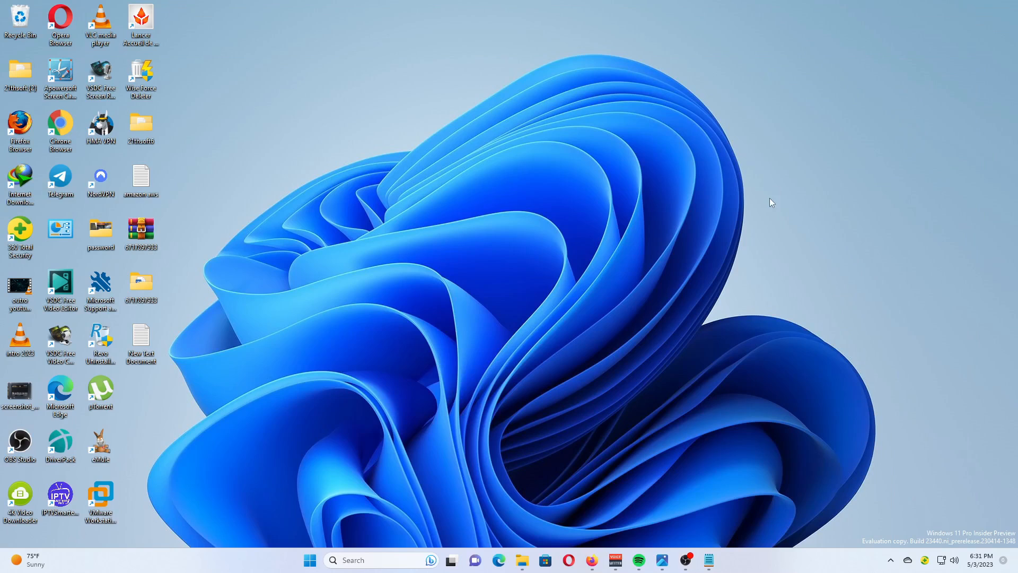
{"action": "mouse_move", "coordinate": [309, 561]}
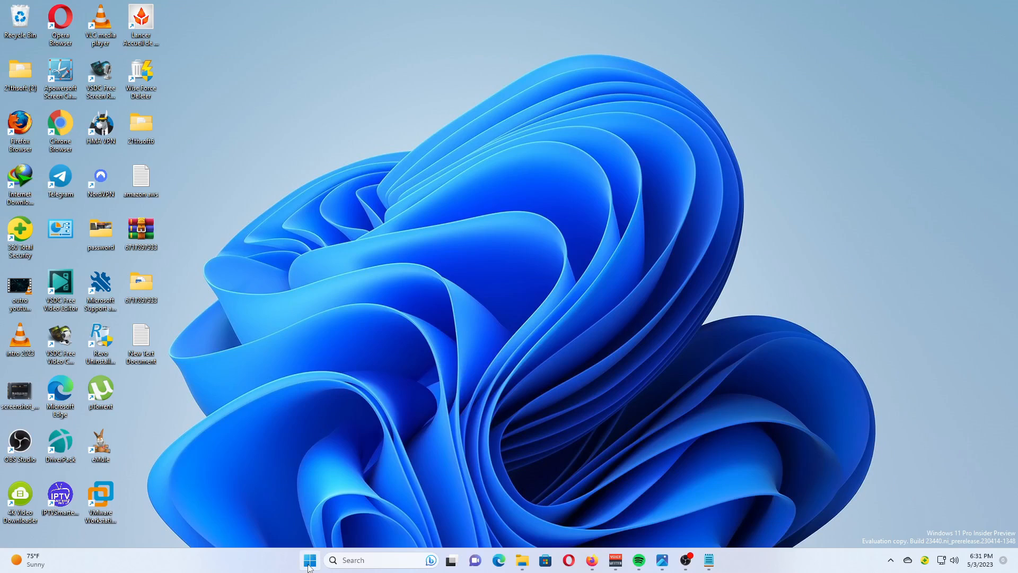
Launch Terminal (Admin) from the Start button's system tools menu
{"action": "right_click", "coordinate": [309, 560]}
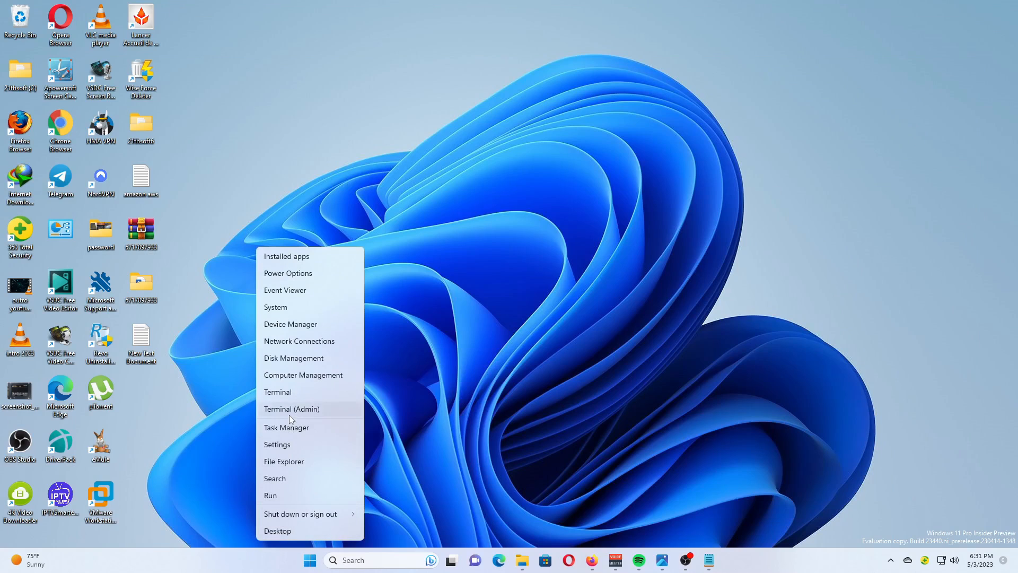
{"action": "left_click", "coordinate": [291, 409]}
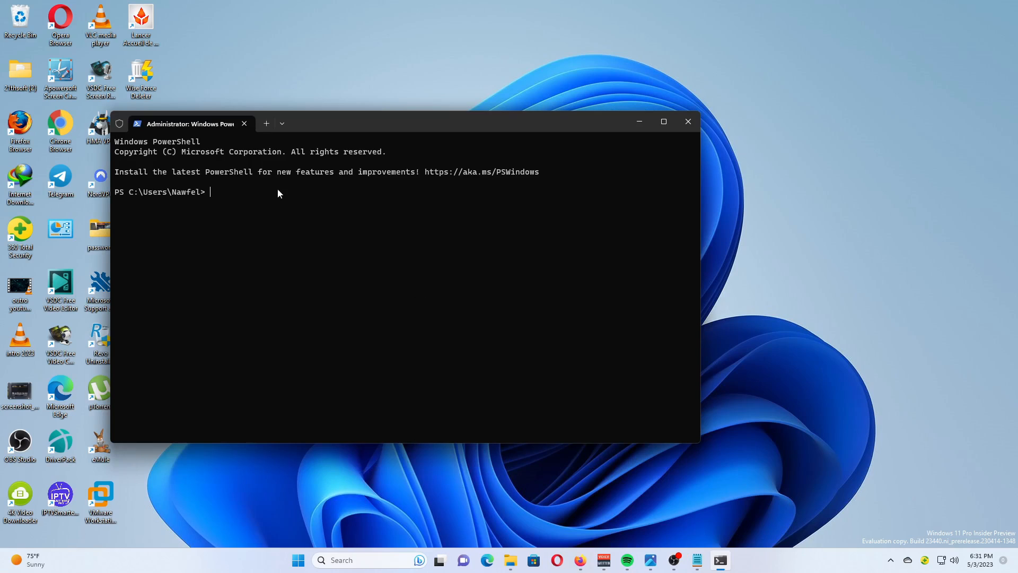
{"action": "mouse_move", "coordinate": [282, 123]}
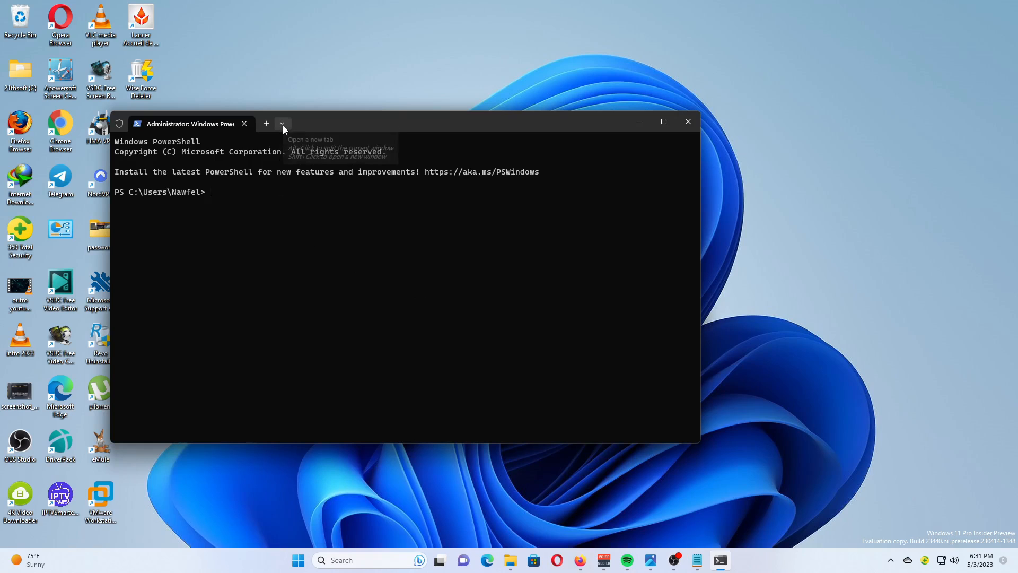
Add a new Command Prompt tab from the shell dropdown beside PowerShell
{"action": "left_click", "coordinate": [282, 123]}
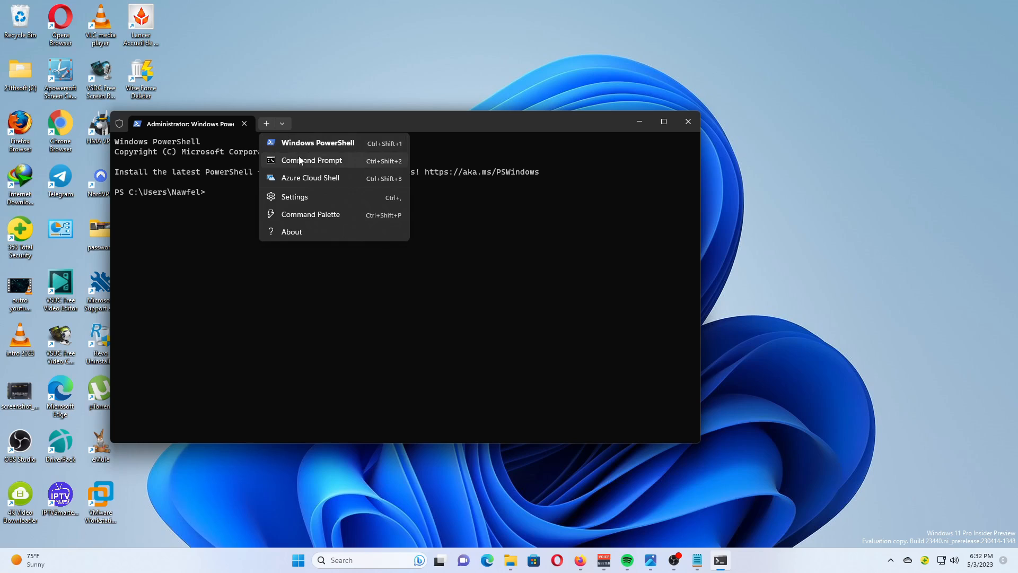
{"action": "left_click", "coordinate": [311, 160]}
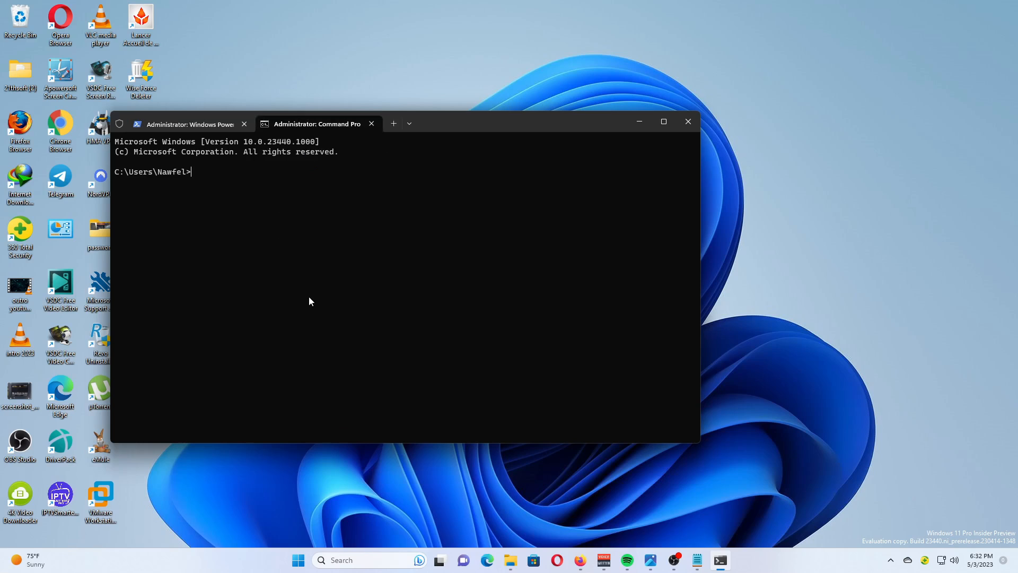
{"action": "mouse_move", "coordinate": [306, 302]}
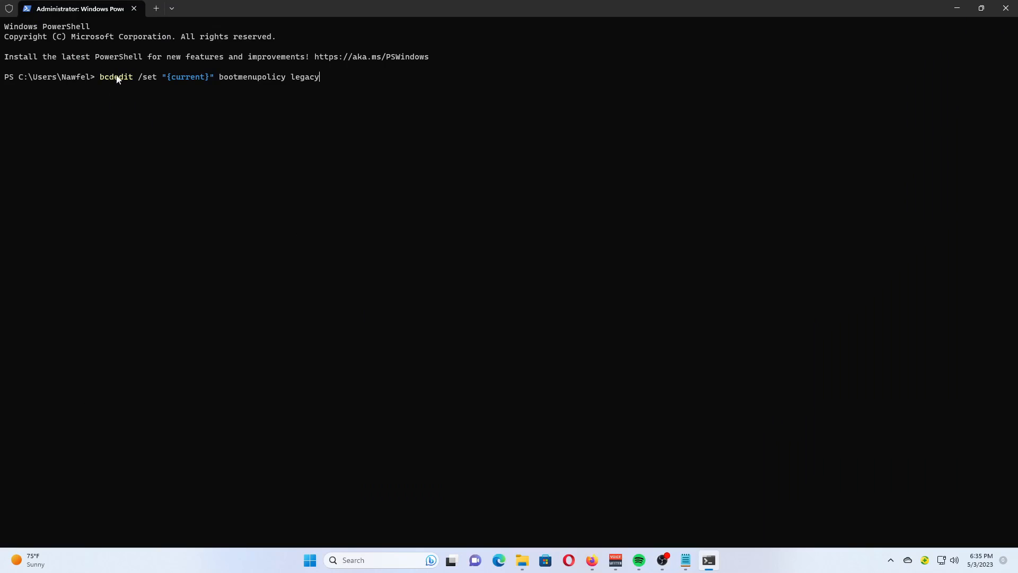
{"action": "mouse_move", "coordinate": [192, 86]}
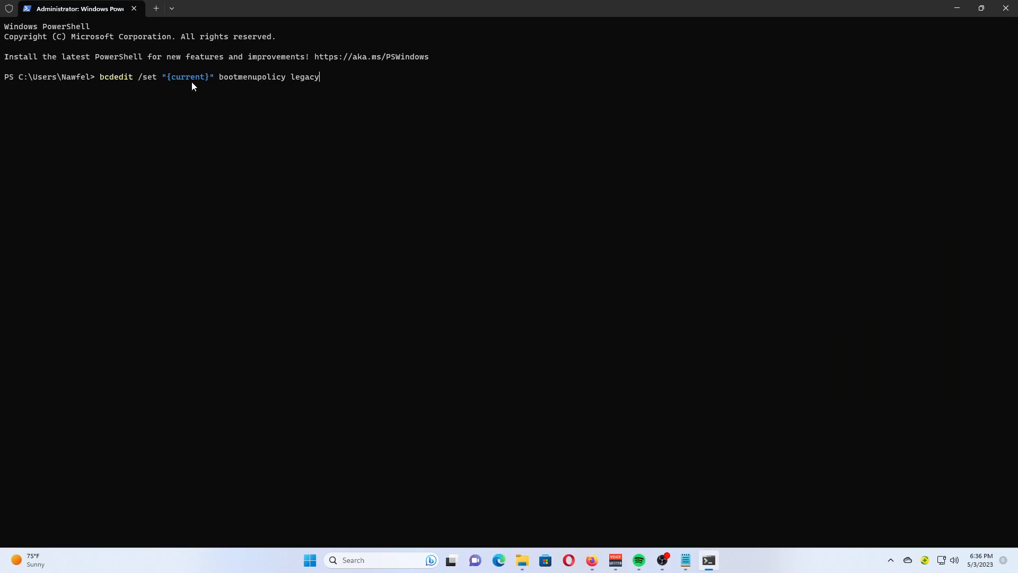
Run bcdedit /set "{current}" bootmenupolicy legacy in a Command Prompt tab, completing successfully
{"action": "left_click", "coordinate": [172, 8]}
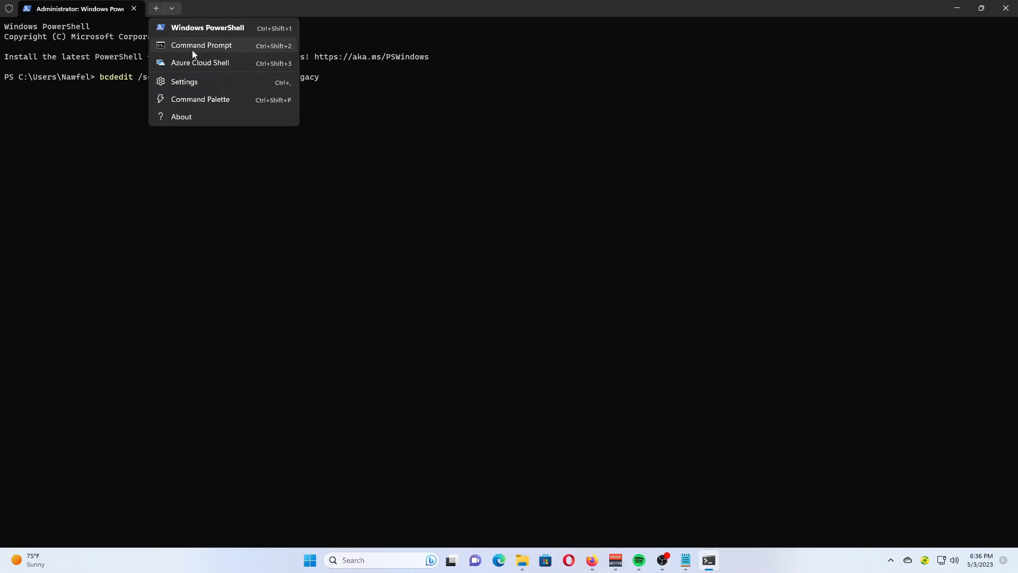
{"action": "left_click", "coordinate": [201, 45]}
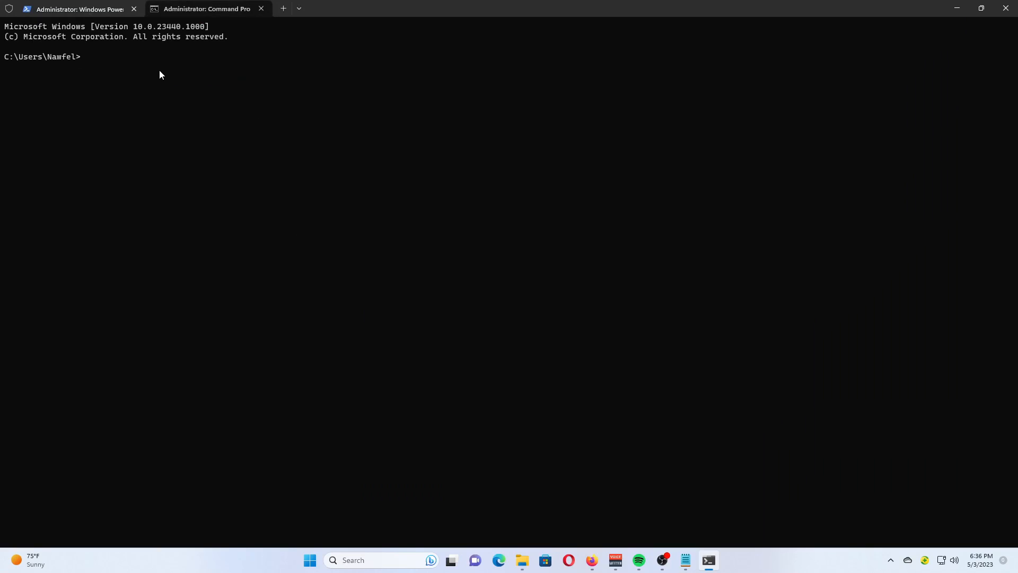
{"action": "type", "text": "bcdedit /set \"{current}\" bootmenupolicy legacy"}
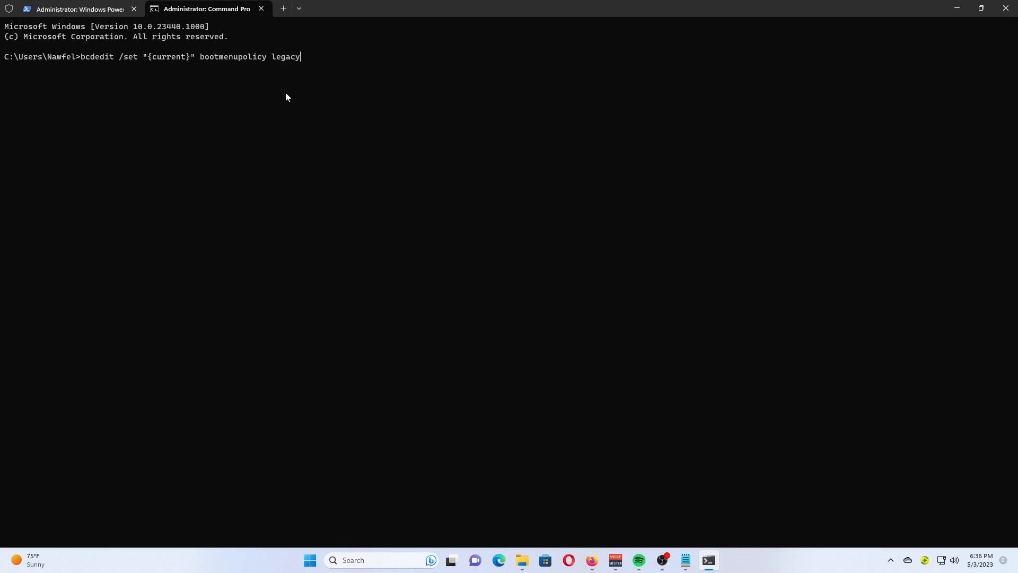
{"action": "key", "text": "Return"}
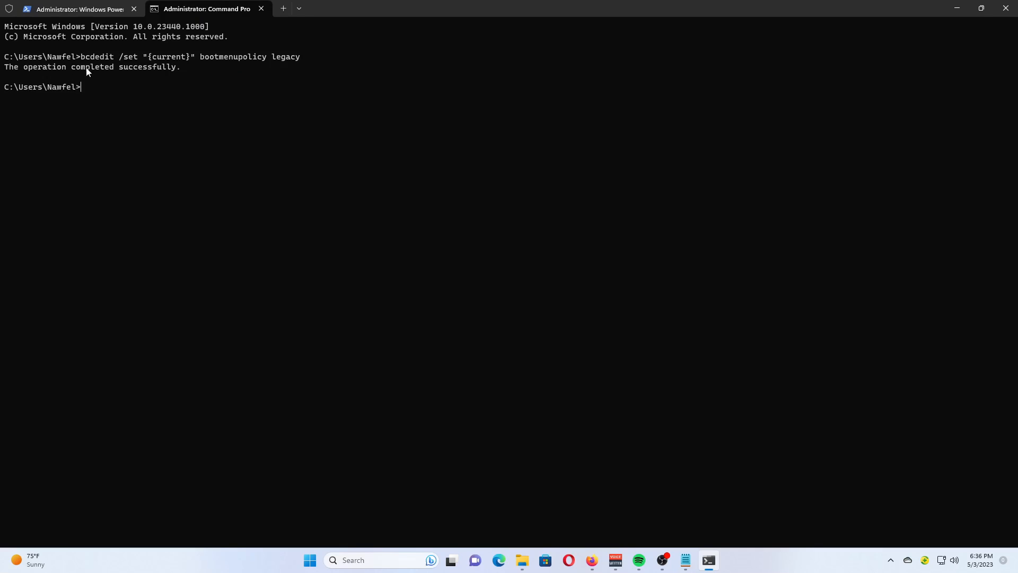
{"action": "mouse_move", "coordinate": [696, 519]}
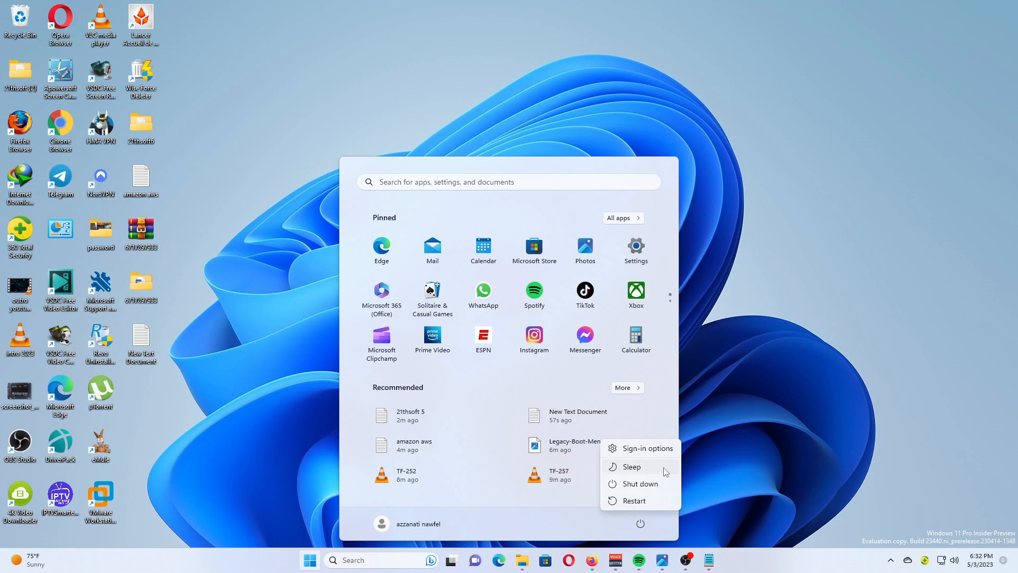
{"action": "mouse_move", "coordinate": [714, 414]}
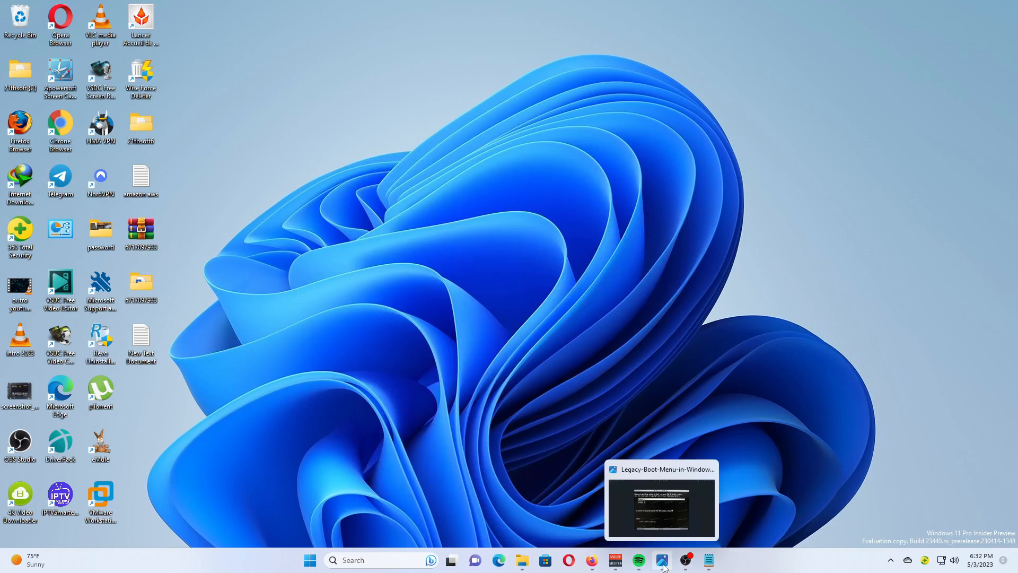
Restore the Windows Boot Manager screenshot in Photos, then bring OBS Studio forward from the taskbar
{"action": "left_click", "coordinate": [661, 502]}
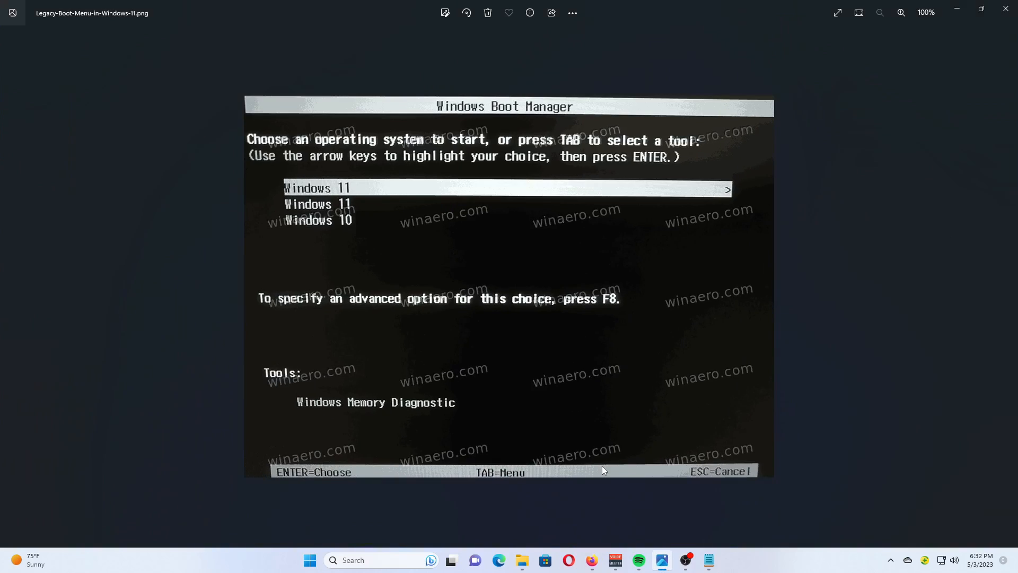
{"action": "left_click", "coordinate": [686, 560]}
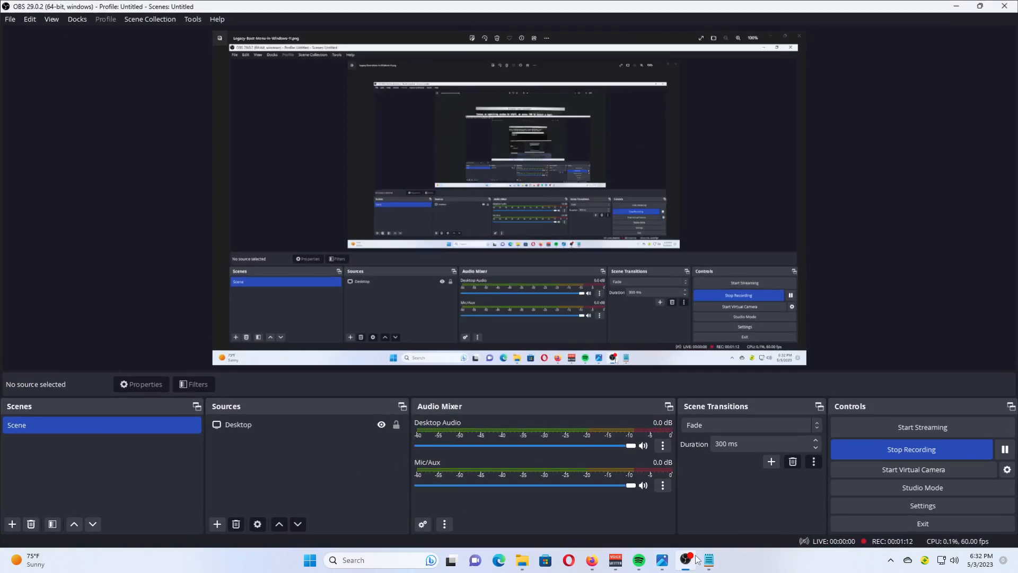